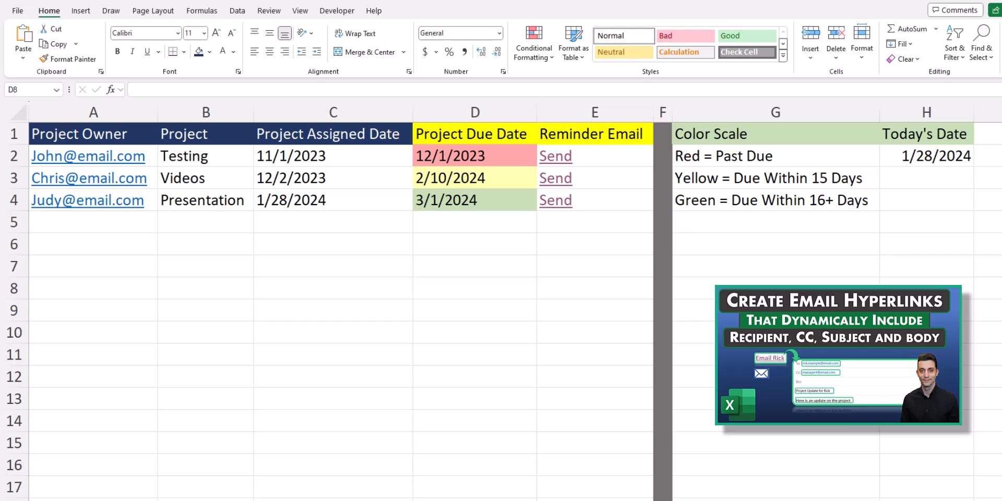
# - Show the project table with the due dates in D2:D4 uncoloured
pyautogui.click(475, 156)
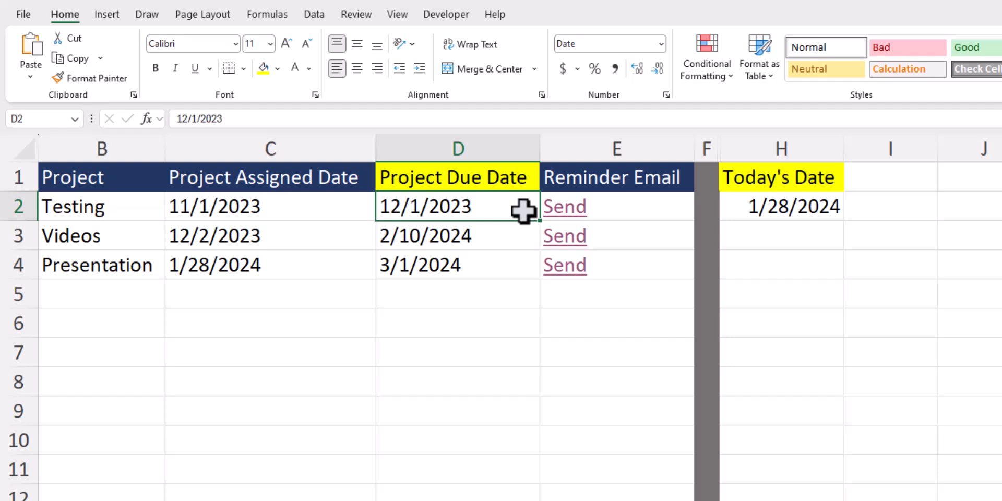
# - Start a formula-based conditional formatting rule for the due date cells D2:D4
pyautogui.moveTo(457, 206); pyautogui.dragTo(457, 264)
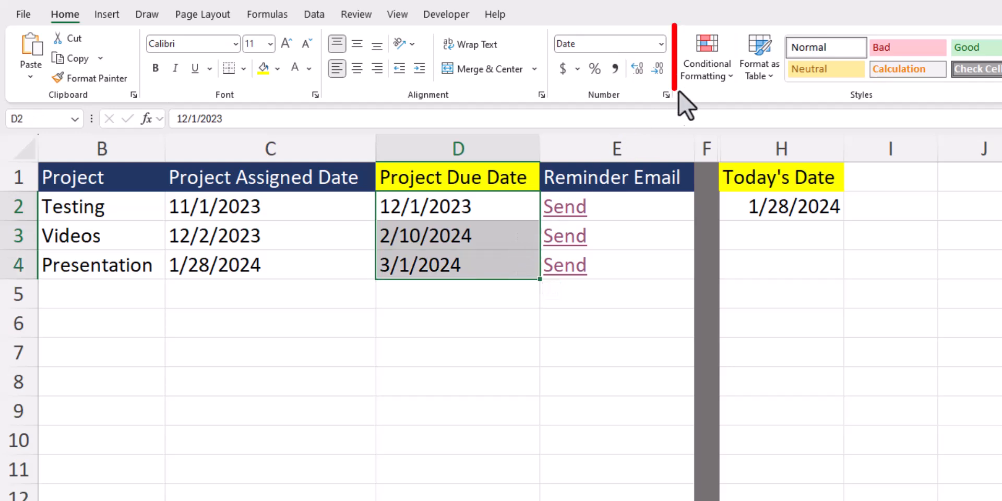
pyautogui.click(706, 56)
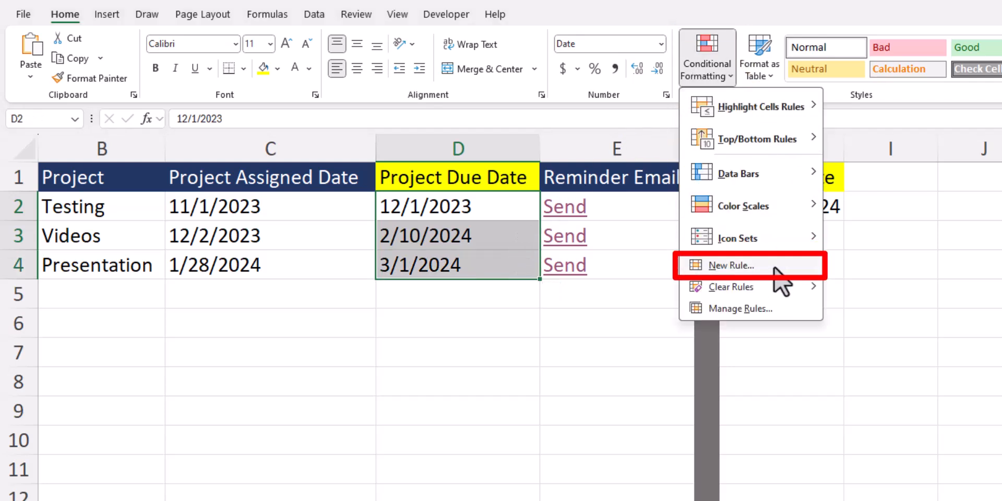
pyautogui.click(729, 265)
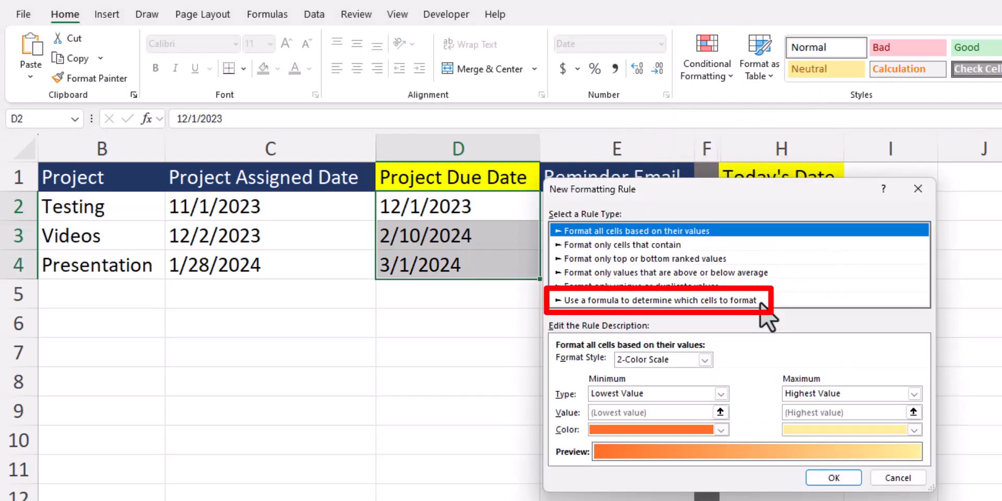
pyautogui.click(651, 300)
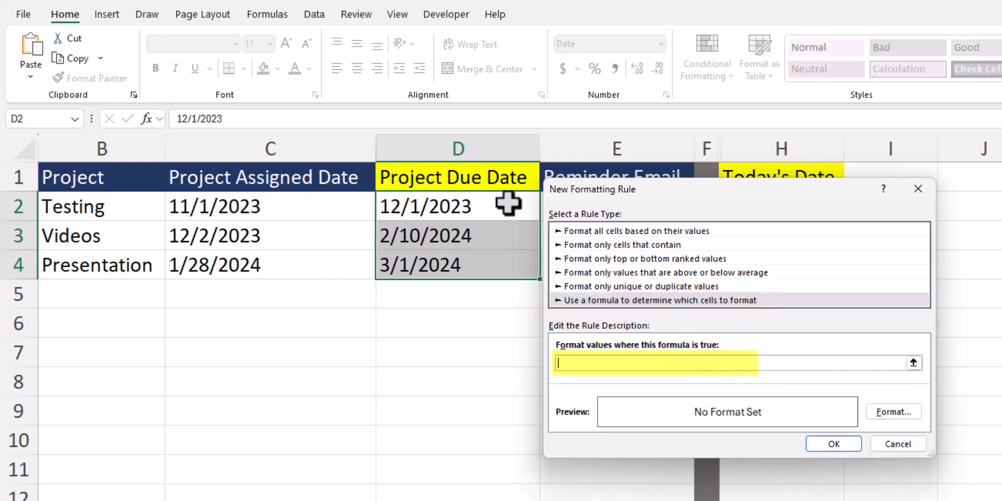
# - Enter the rule =$D2<today() with a red fill and apply it to flag past-due dates
pyautogui.write('=$D$2')
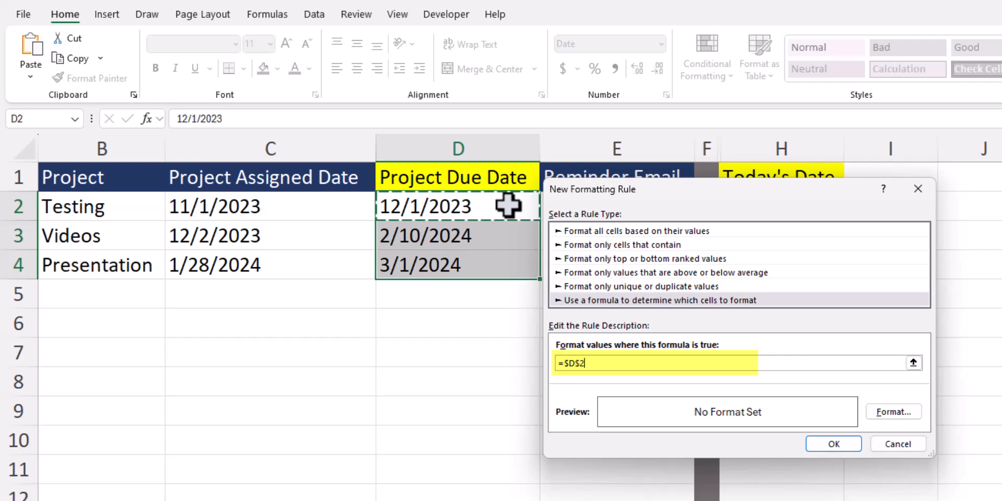
pyautogui.moveTo(524, 237)
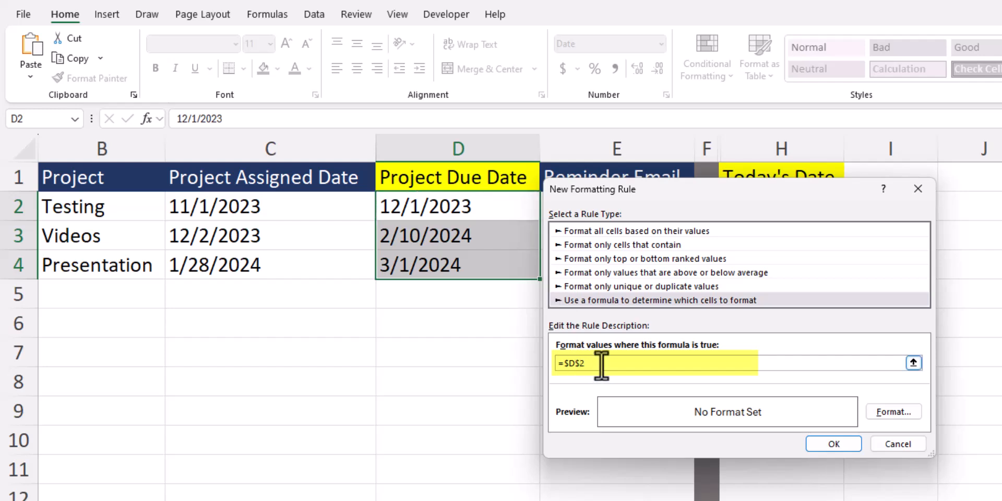
pyautogui.press('Backspace')
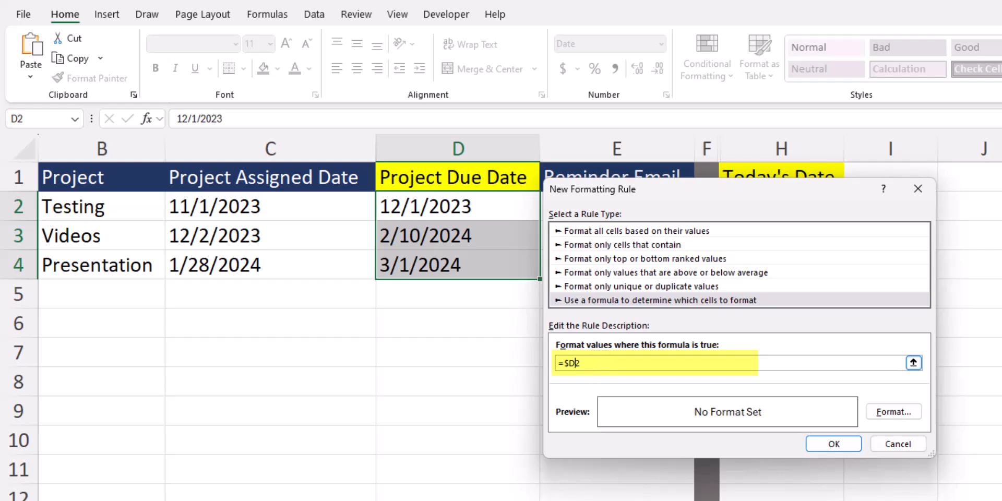
pyautogui.write('2')
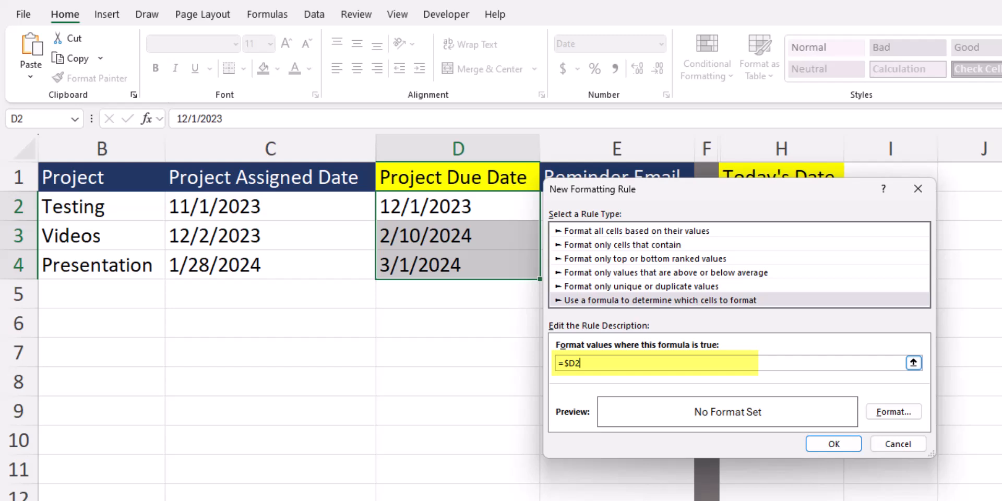
pyautogui.write('<')
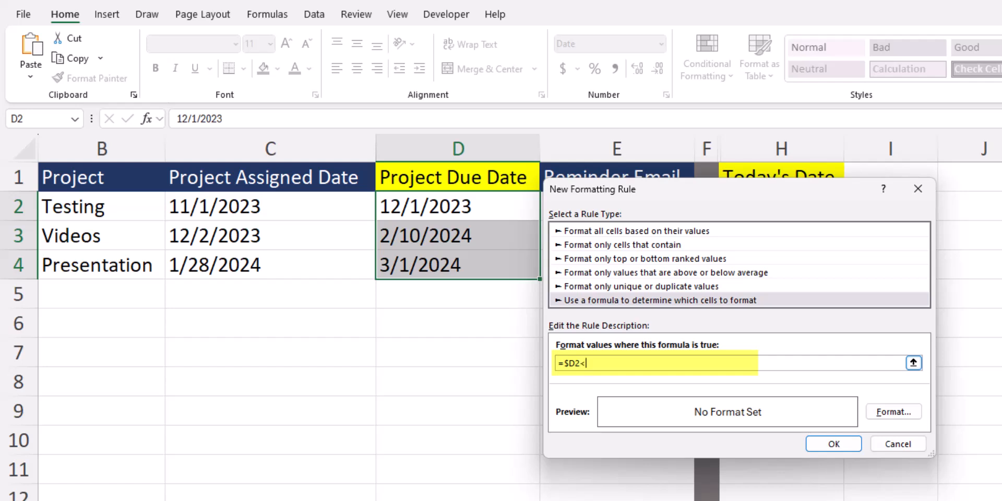
pyautogui.write('today')
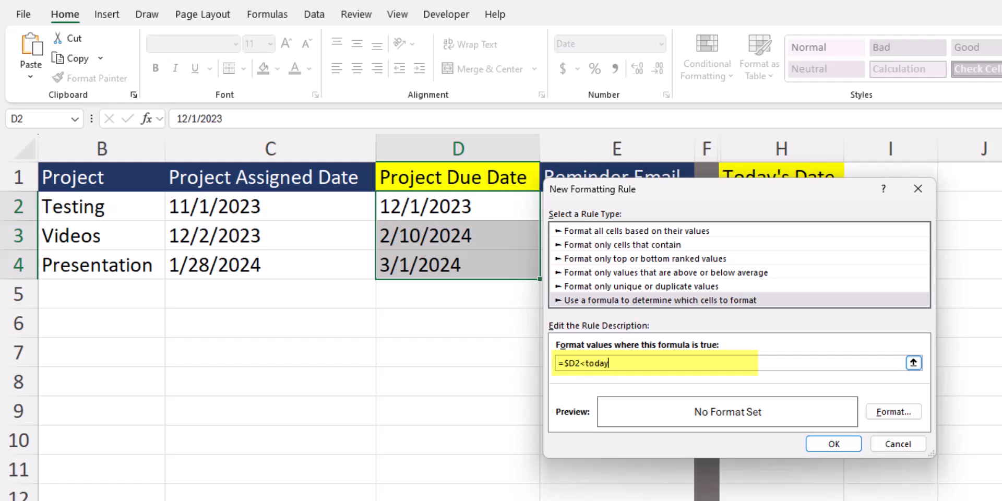
pyautogui.click(892, 411)
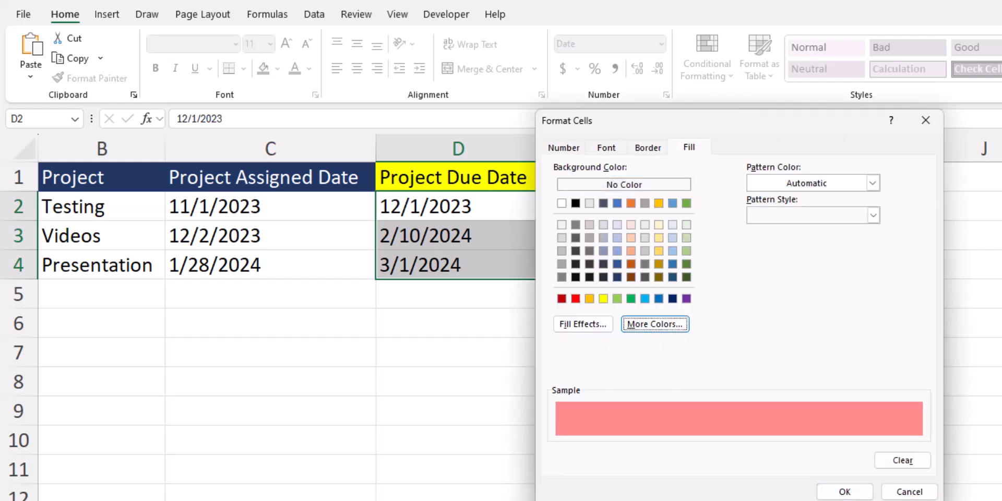
pyautogui.click(843, 491)
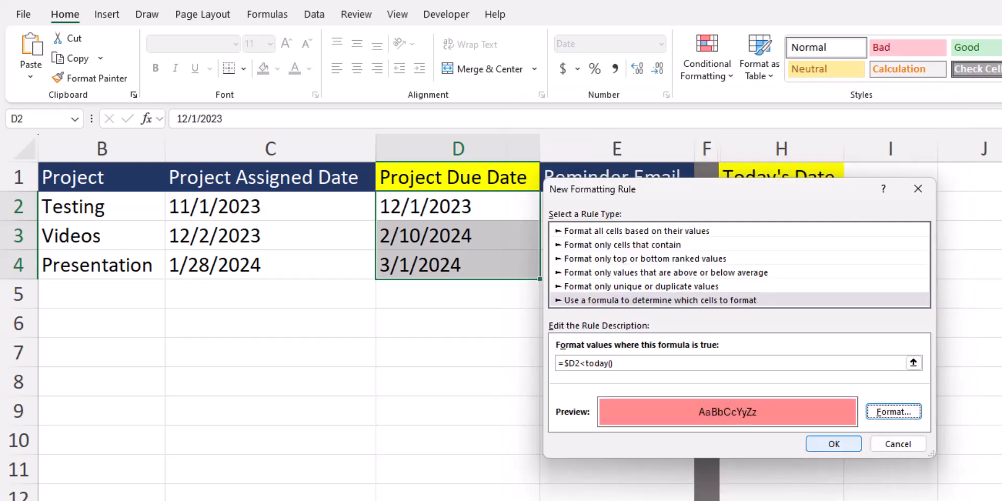
pyautogui.click(832, 444)
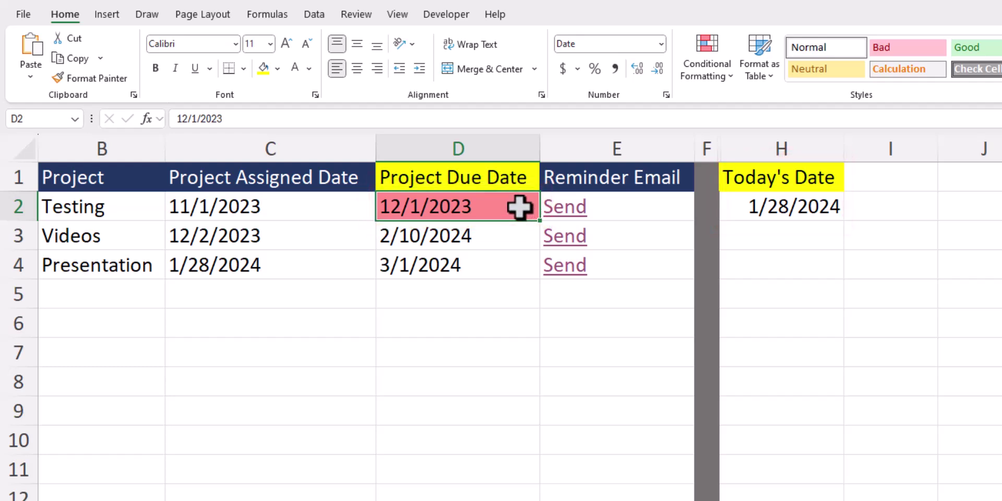
# - Start a second formula-based rule on D2:D4
pyautogui.moveTo(458, 206); pyautogui.dragTo(457, 264)
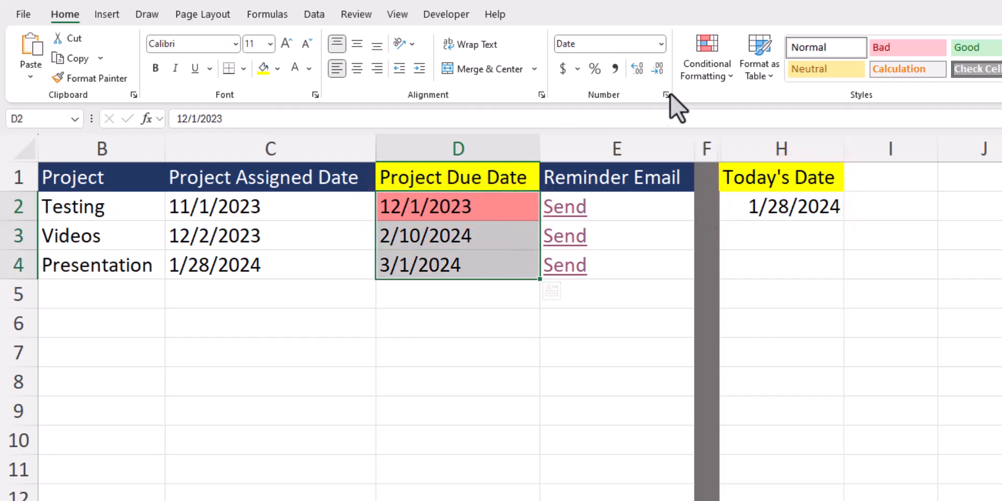
pyautogui.click(706, 56)
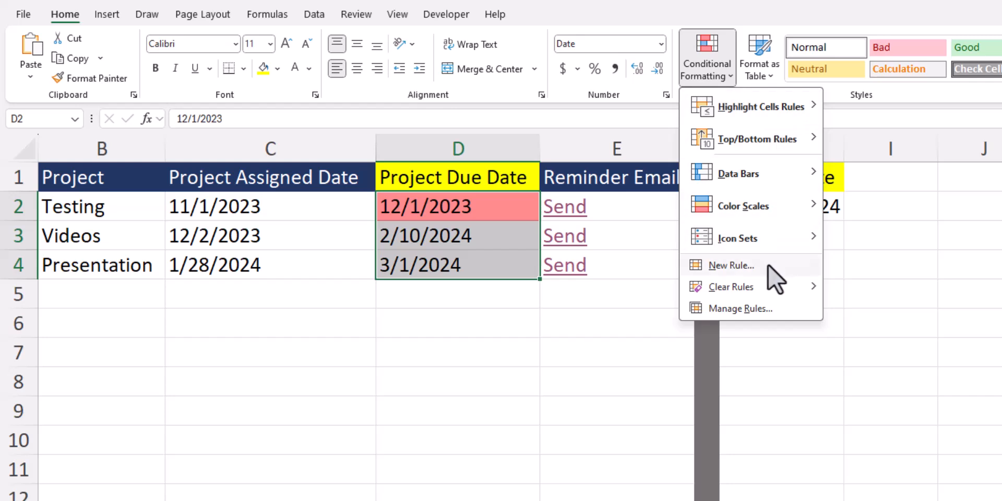
pyautogui.click(730, 265)
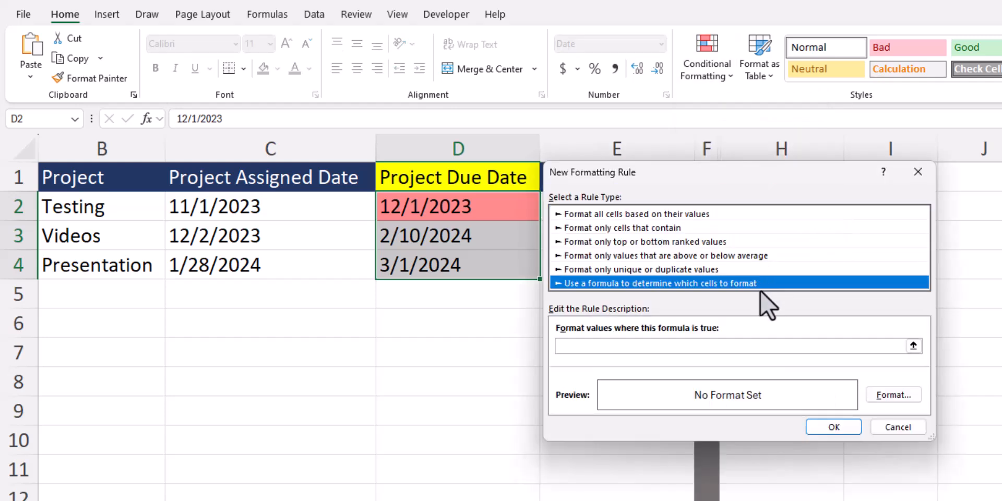
pyautogui.click(734, 345)
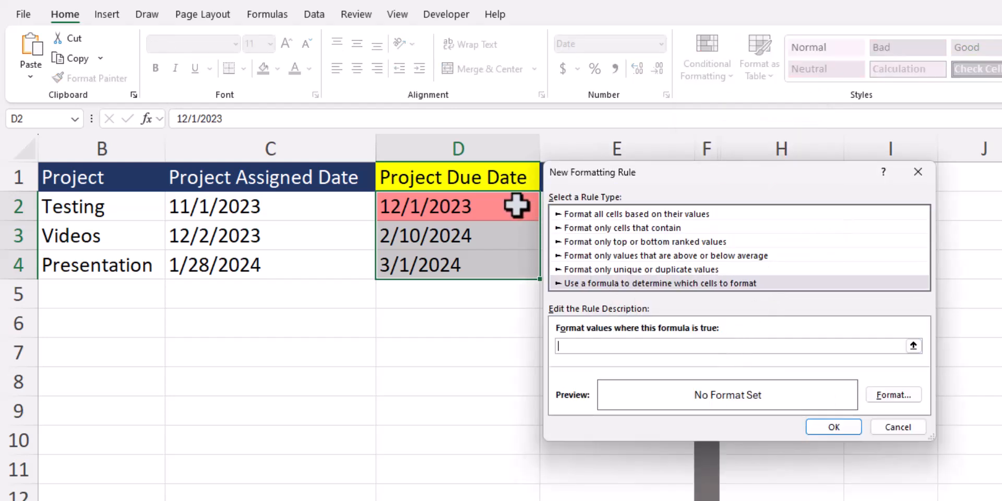
# - Enter =$D2<=today()+15 with a yellow fill and apply it for dates due within 15 days
pyautogui.write('=$D$2')
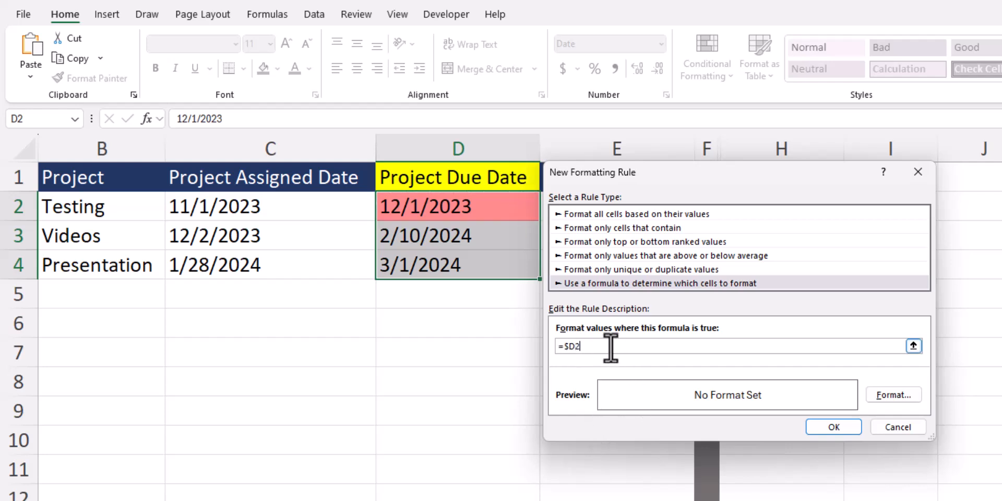
pyautogui.write('<=')
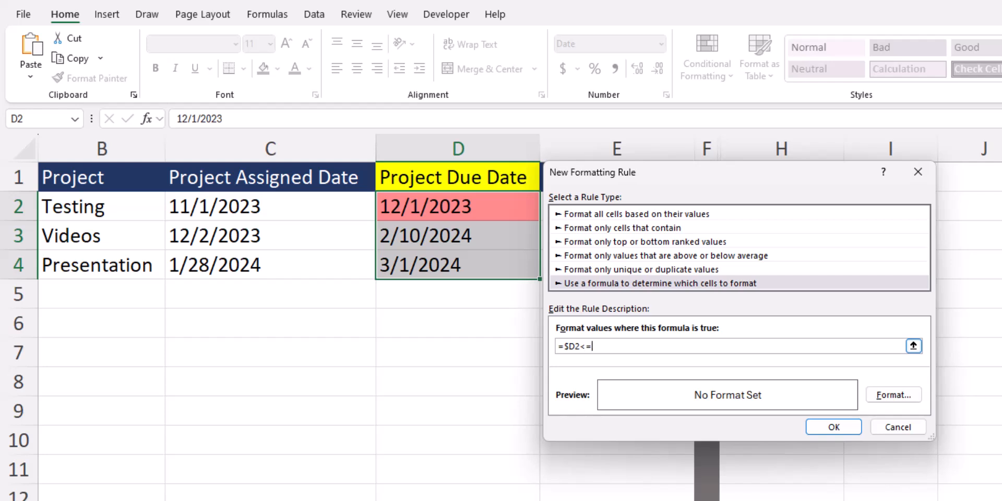
pyautogui.write('today()')
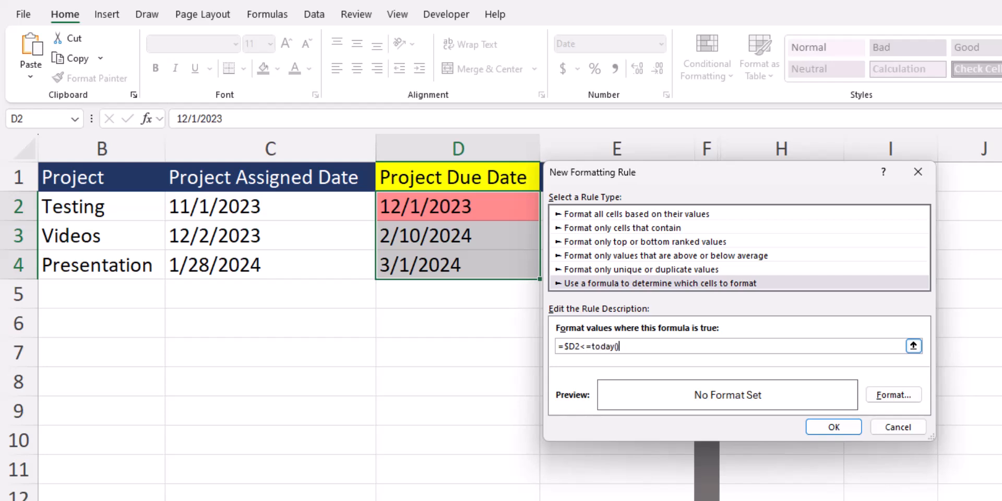
pyautogui.write('+15')
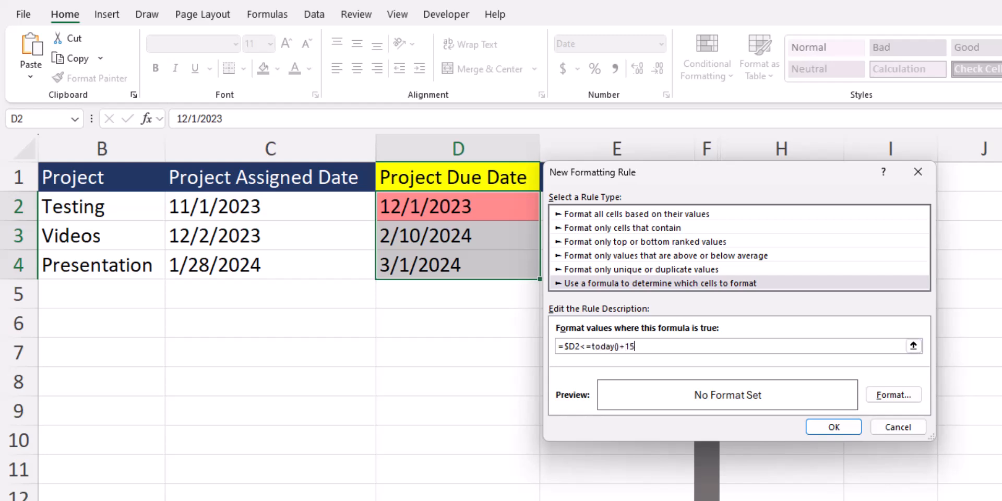
pyautogui.click(892, 395)
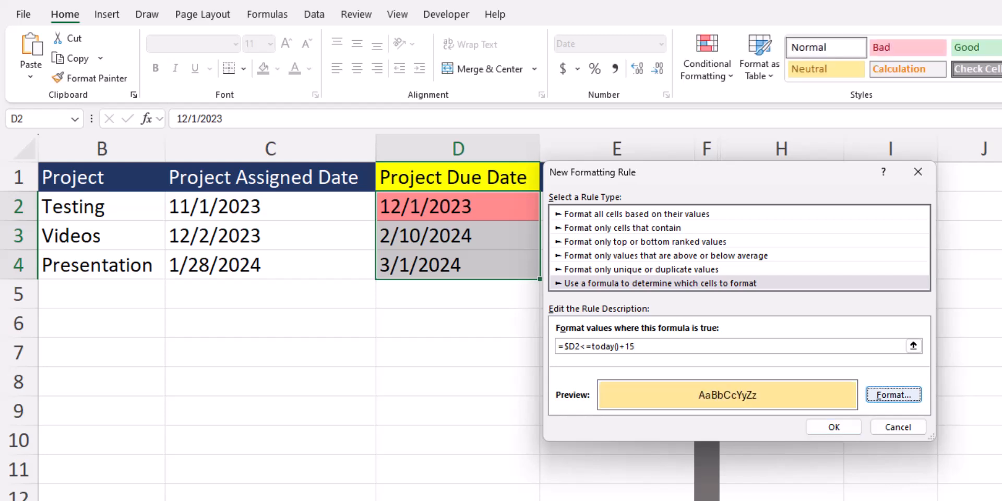
pyautogui.click(832, 427)
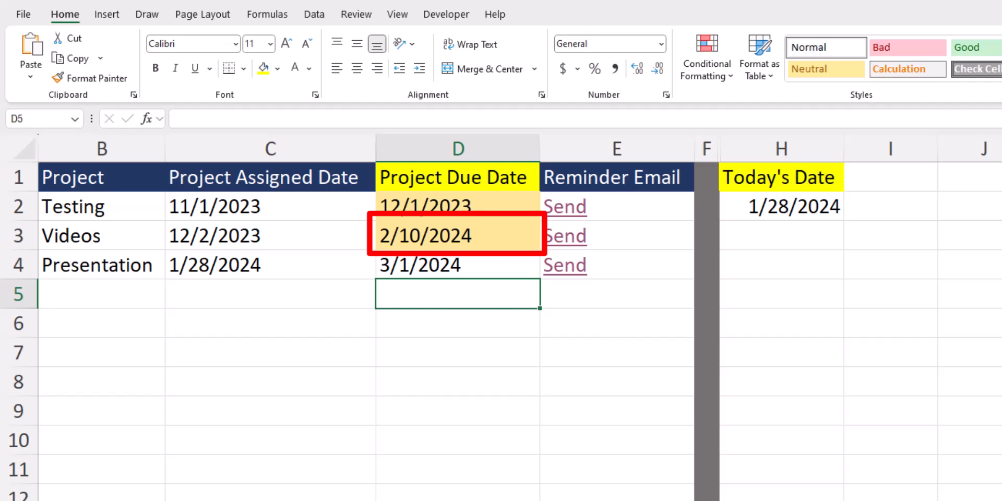
pyautogui.click(457, 206)
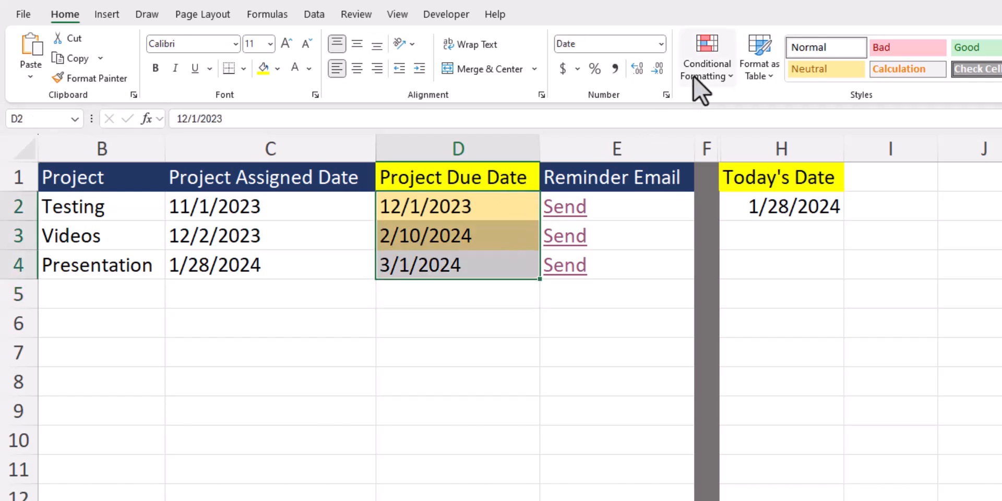
# - In Manage Rules, move the red =$D2<today() rule above the yellow rule and apply the order
pyautogui.click(706, 56)
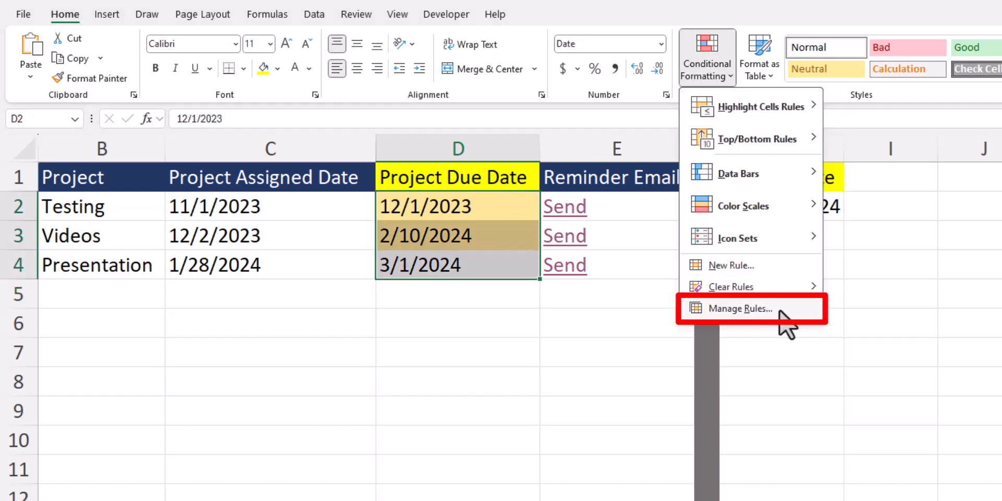
pyautogui.click(739, 308)
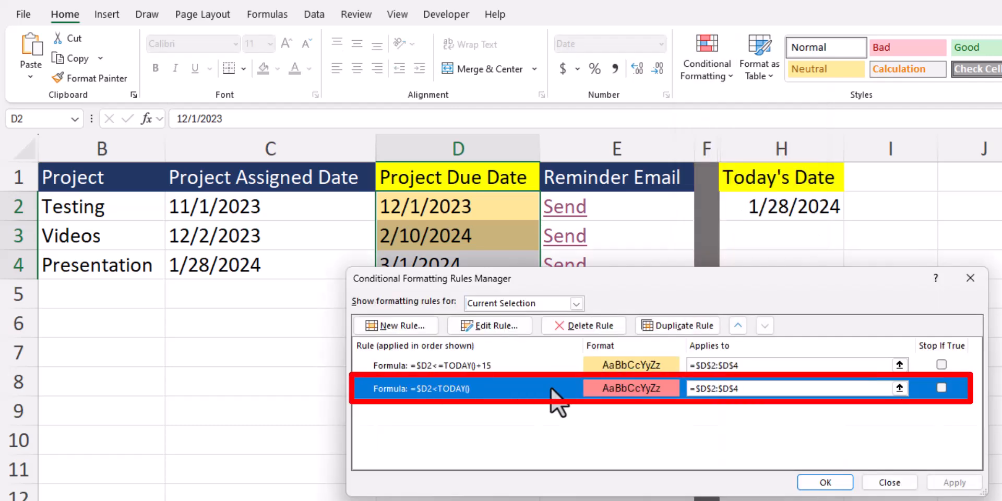
pyautogui.click(737, 326)
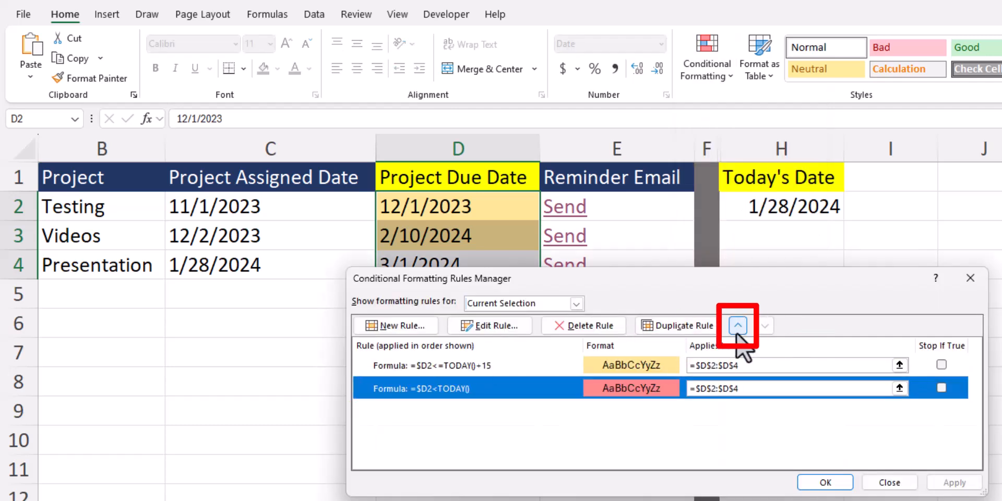
pyautogui.click(737, 325)
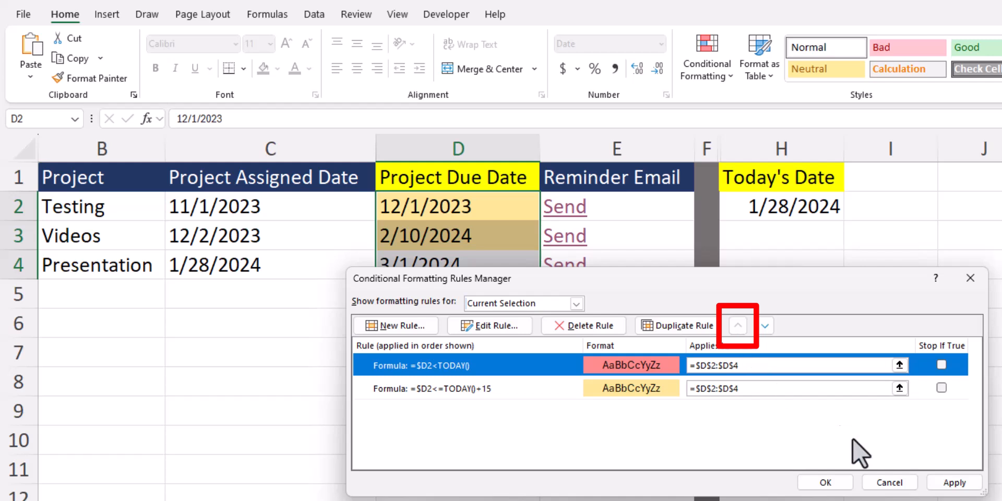
pyautogui.click(823, 482)
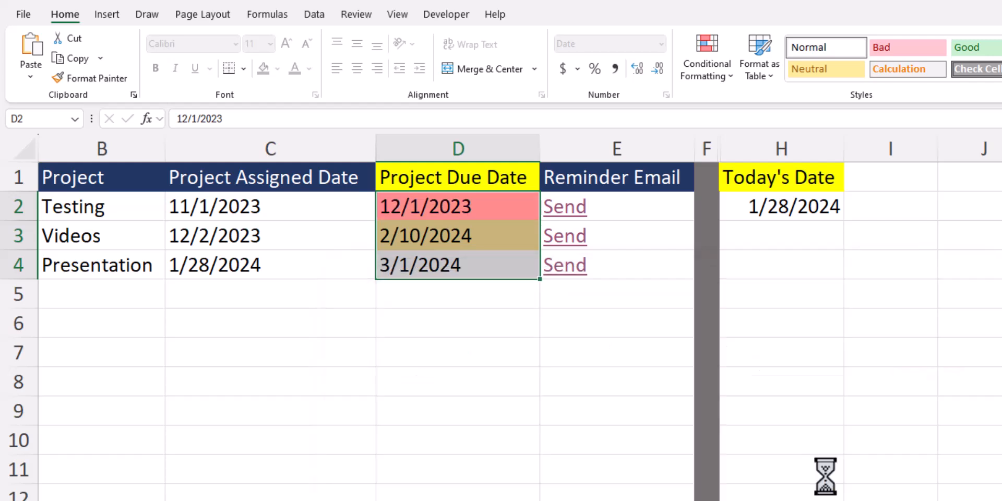
pyautogui.click(457, 264)
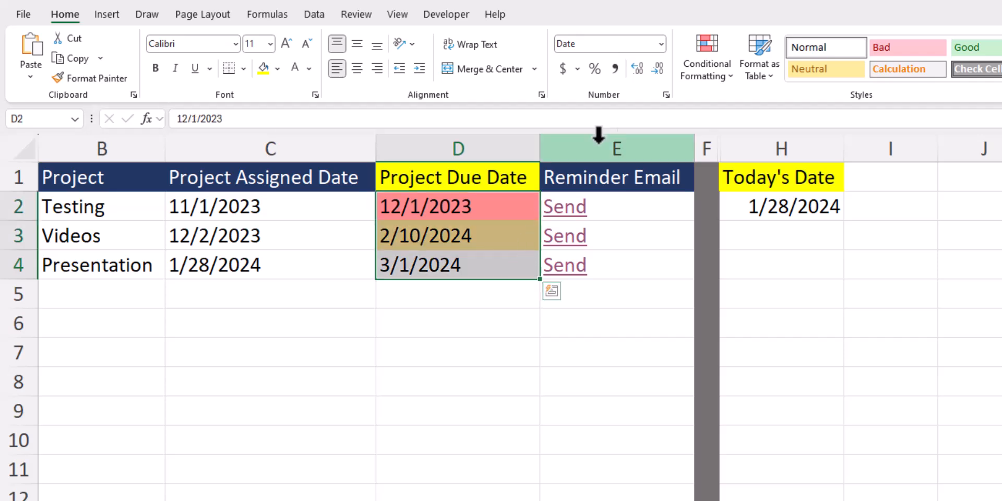
# - Add a third rule =$D2>today()+15 with a green fill for dates more than 15 days away
pyautogui.click(707, 56)
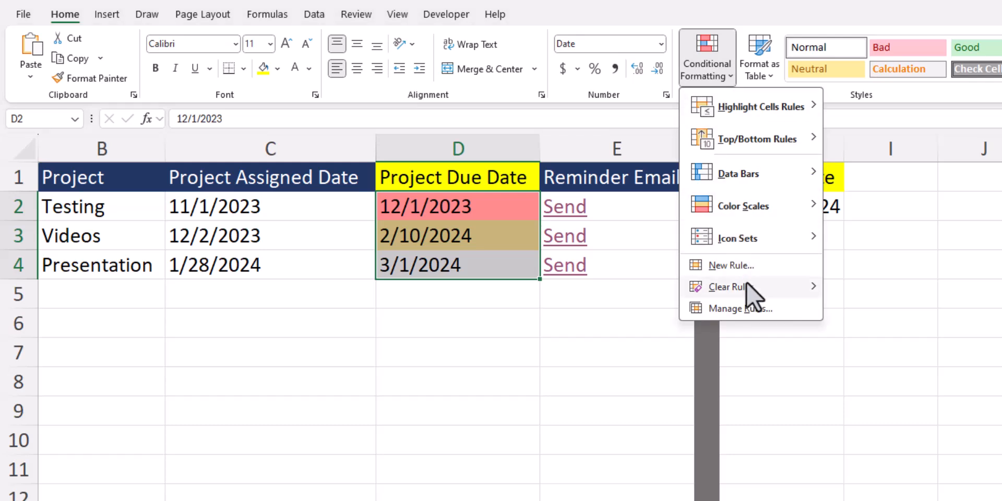
pyautogui.click(730, 265)
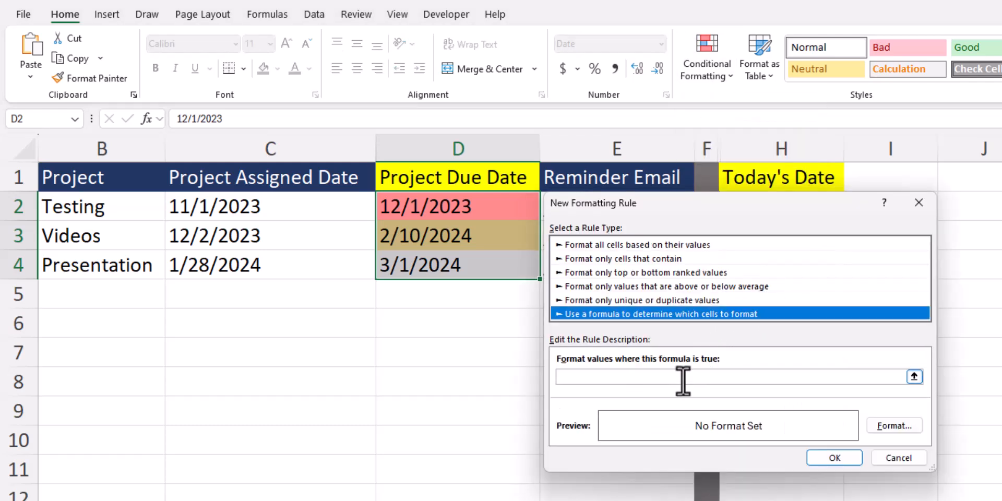
pyautogui.write('=$D2')
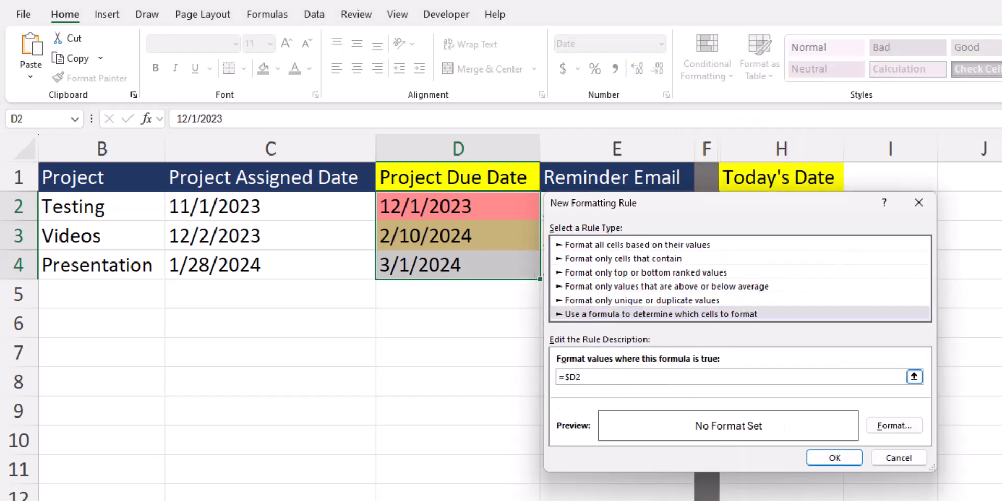
pyautogui.write('>today()+15')
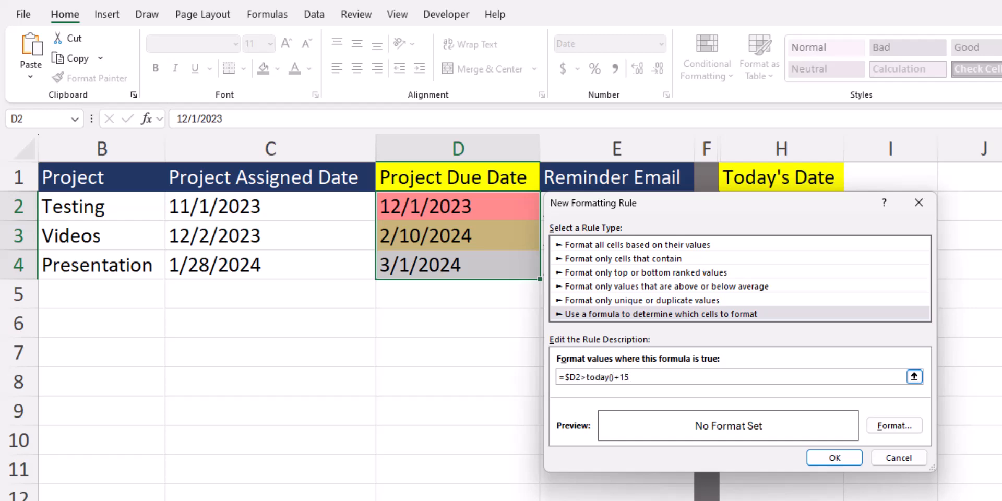
pyautogui.click(893, 426)
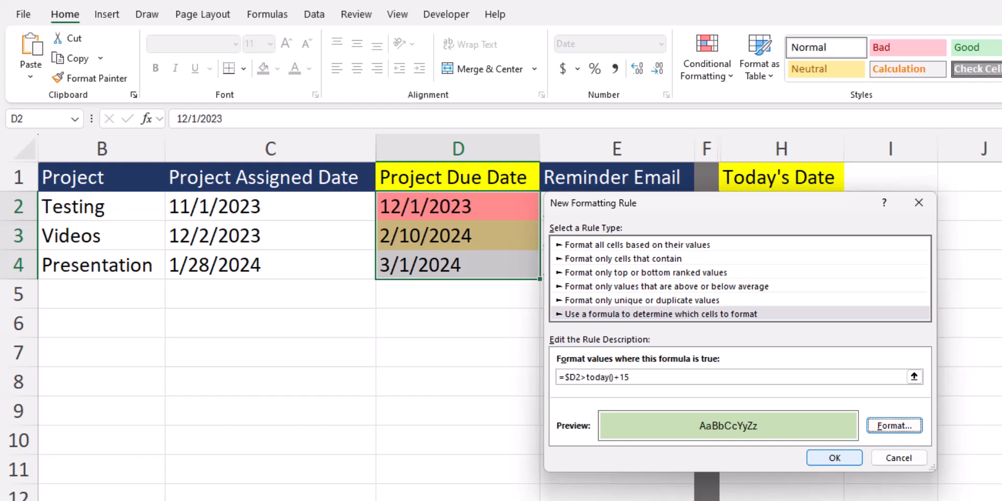
pyautogui.click(833, 458)
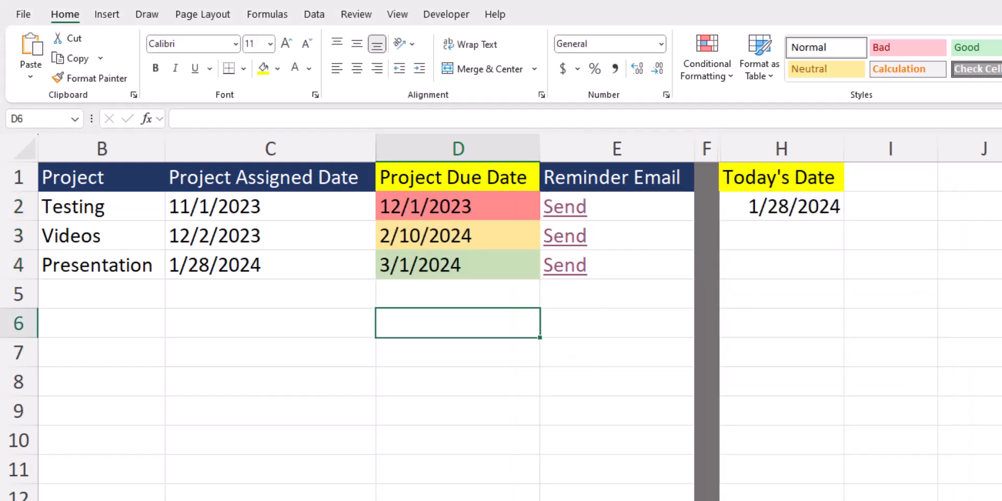
# - Select D2:D4 and review all three conditional formatting rules
pyautogui.moveTo(457, 205); pyautogui.dragTo(457, 264)
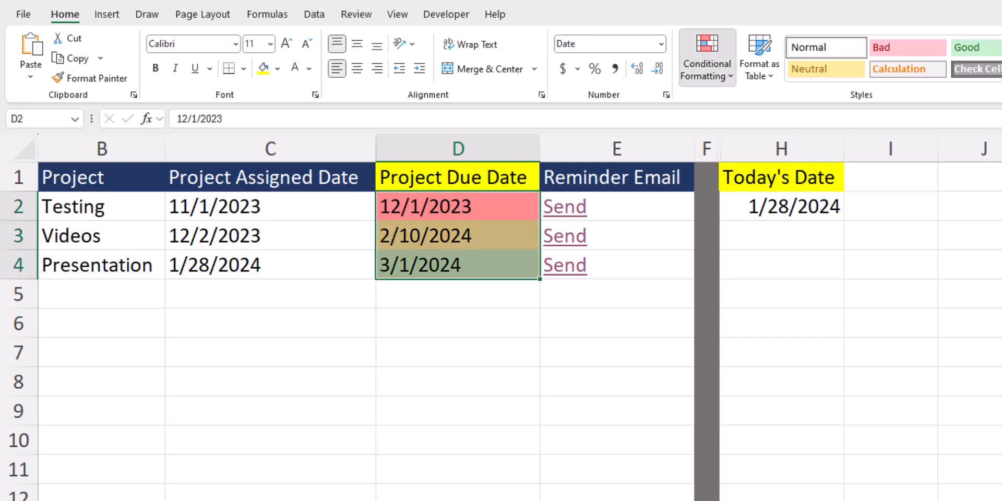
pyautogui.click(705, 57)
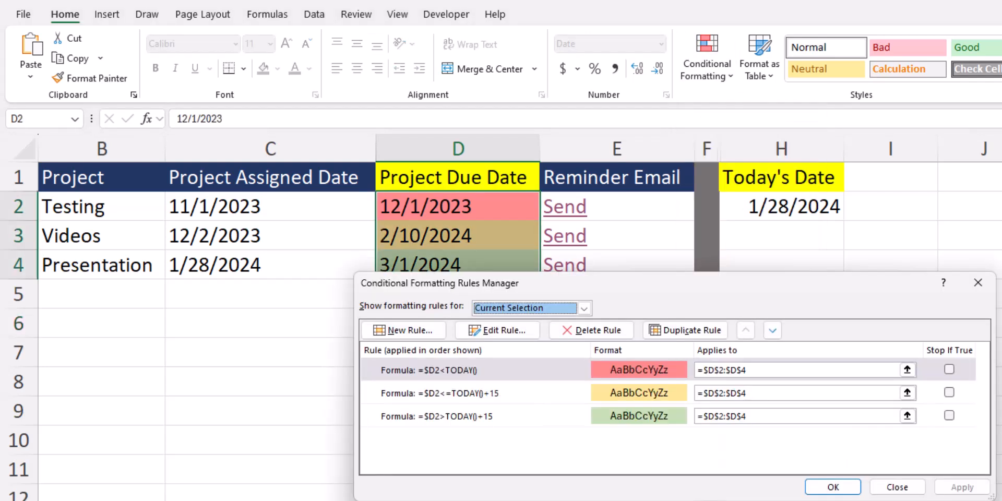